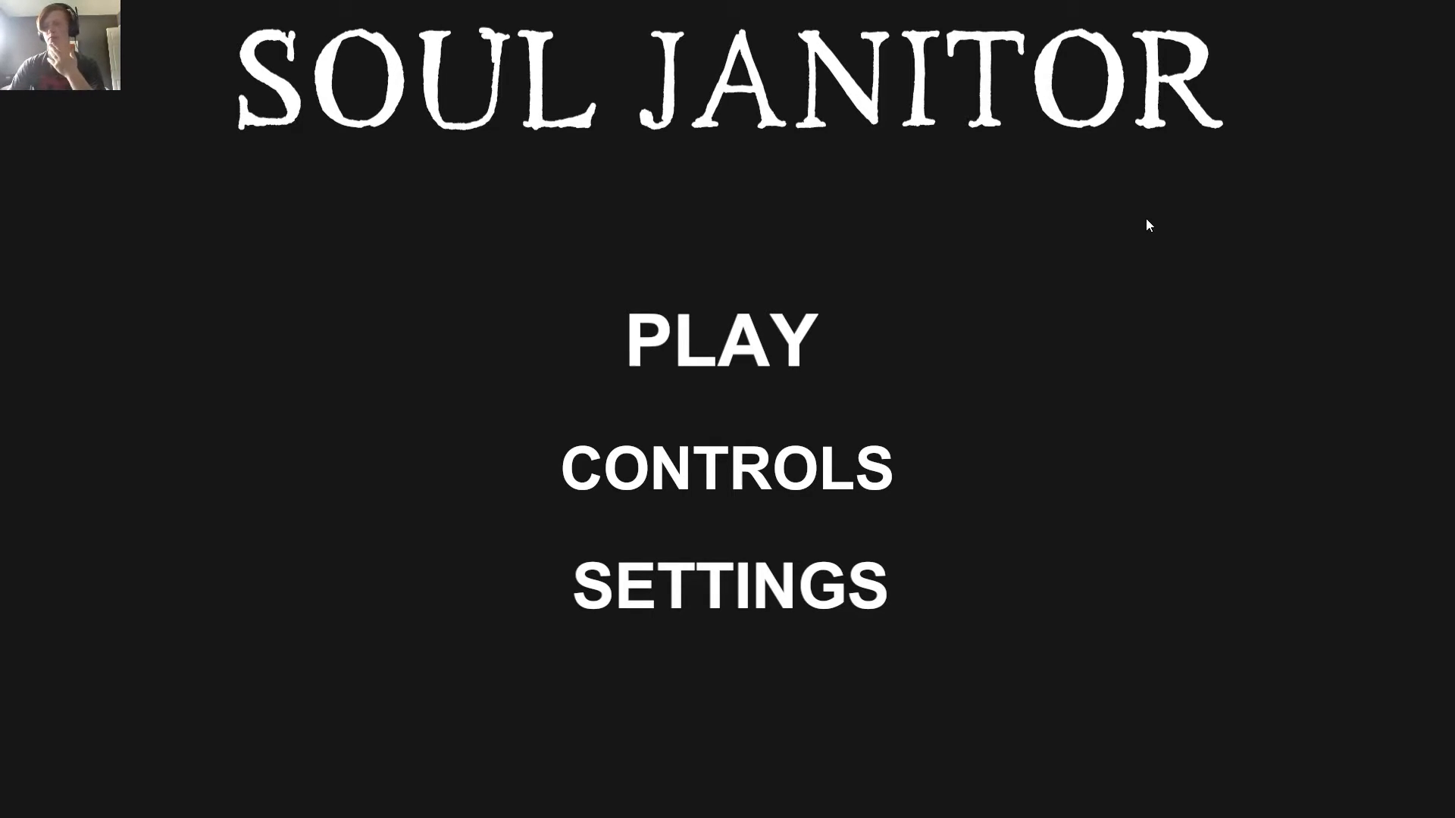
- Start a new game from the main menu and enter the dark crate storeroom
left_click(719, 338)
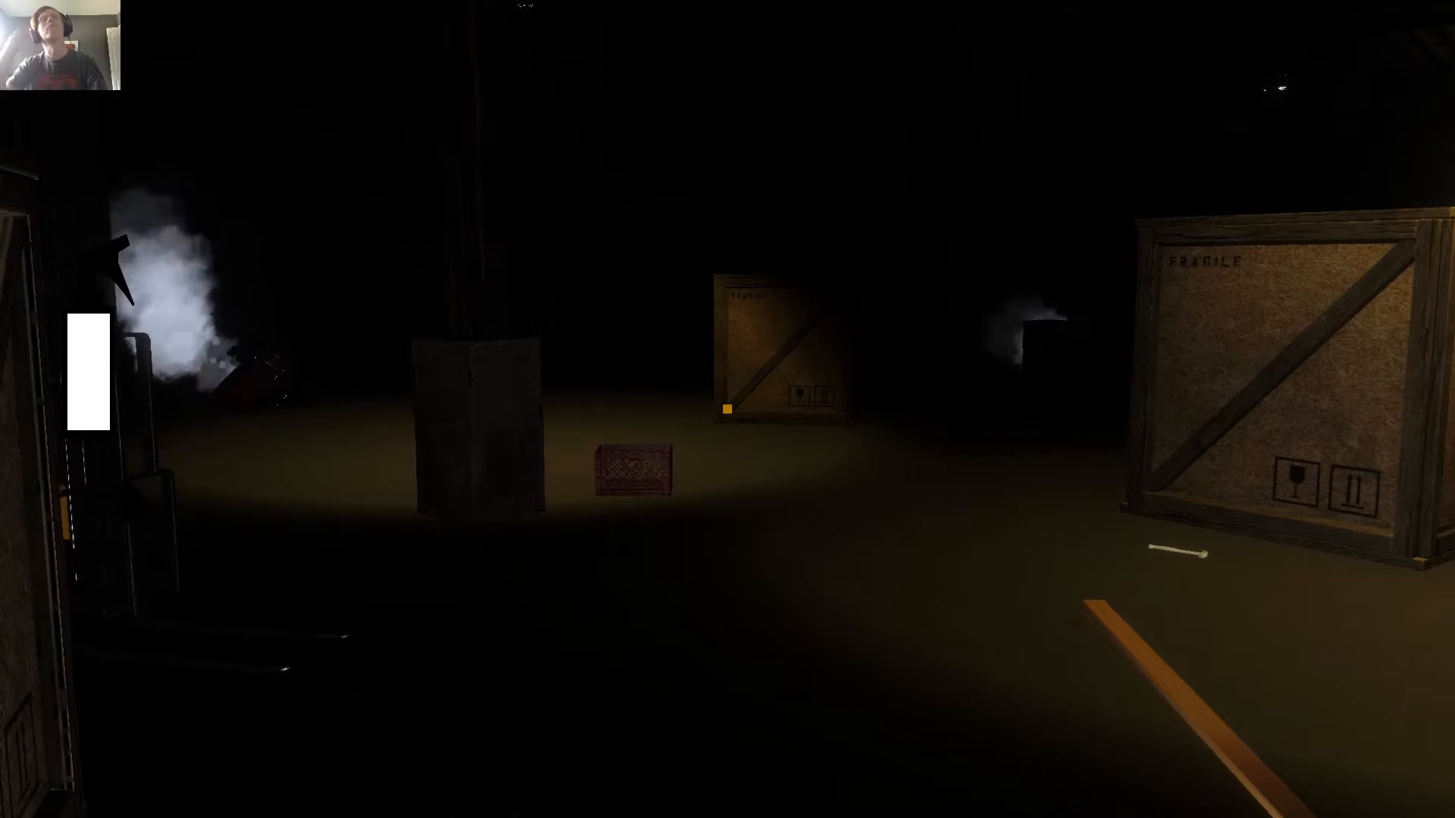
mouse_move(727, 409)
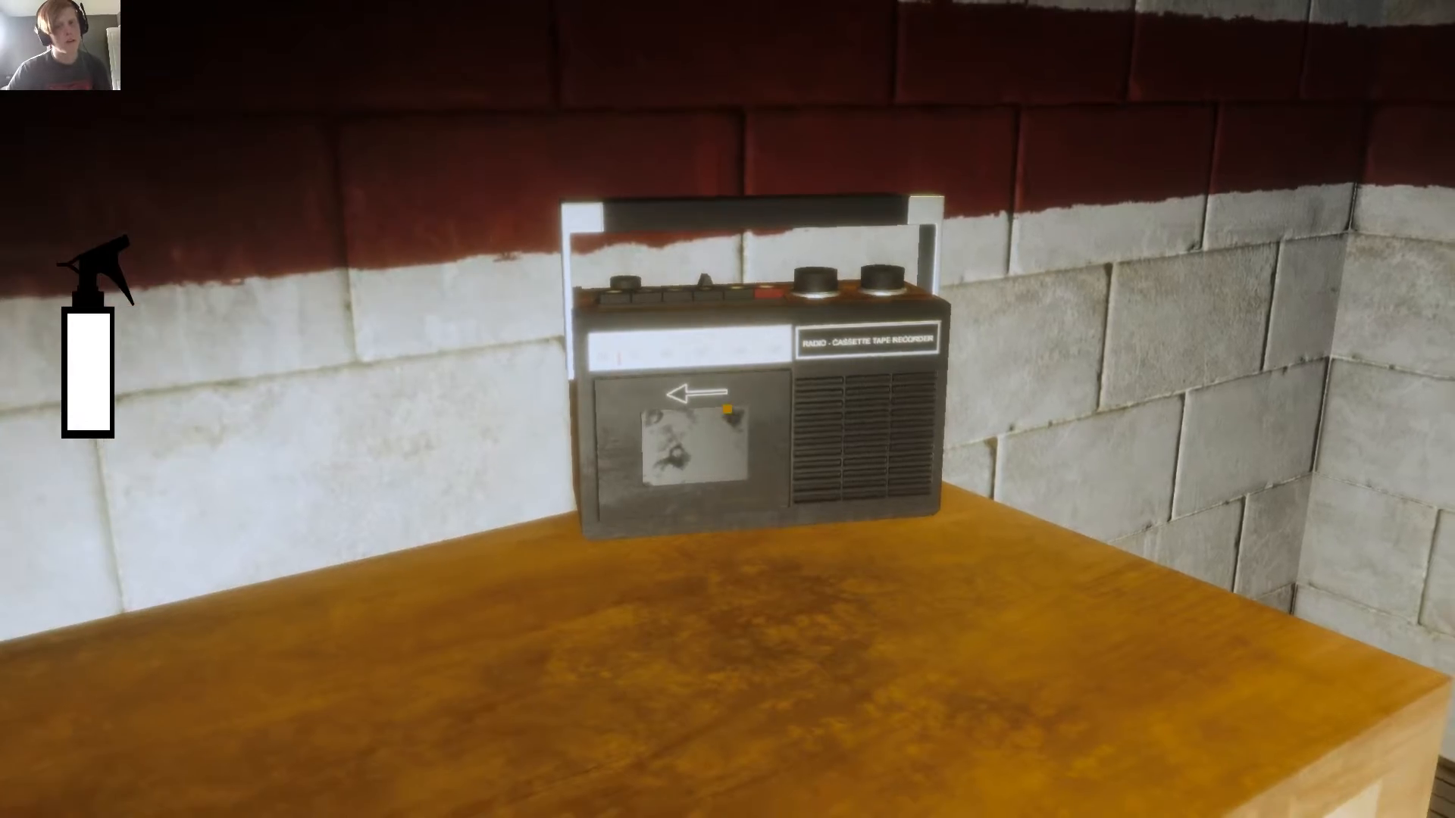
mouse_move(728, 409)
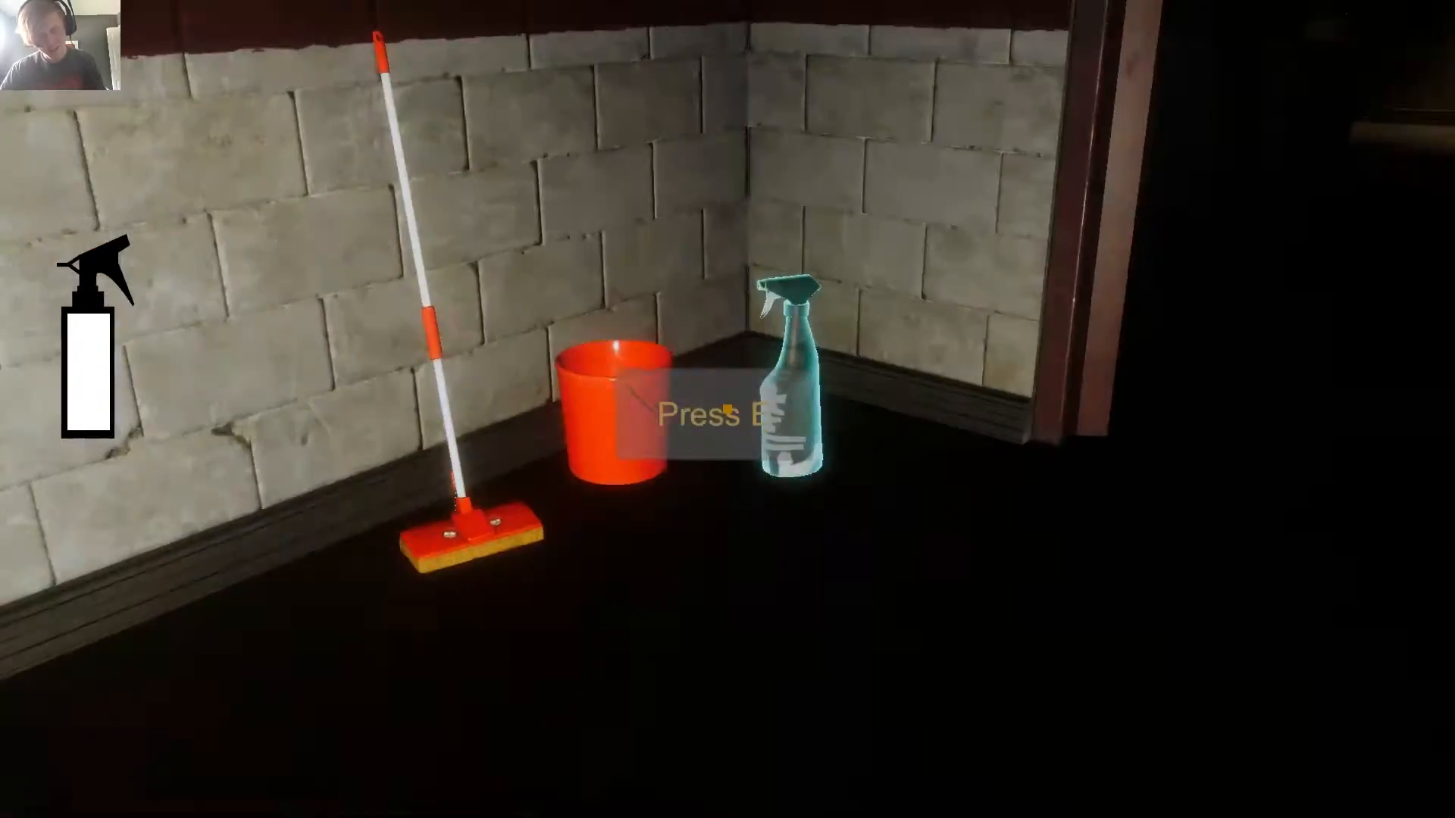
key("e")
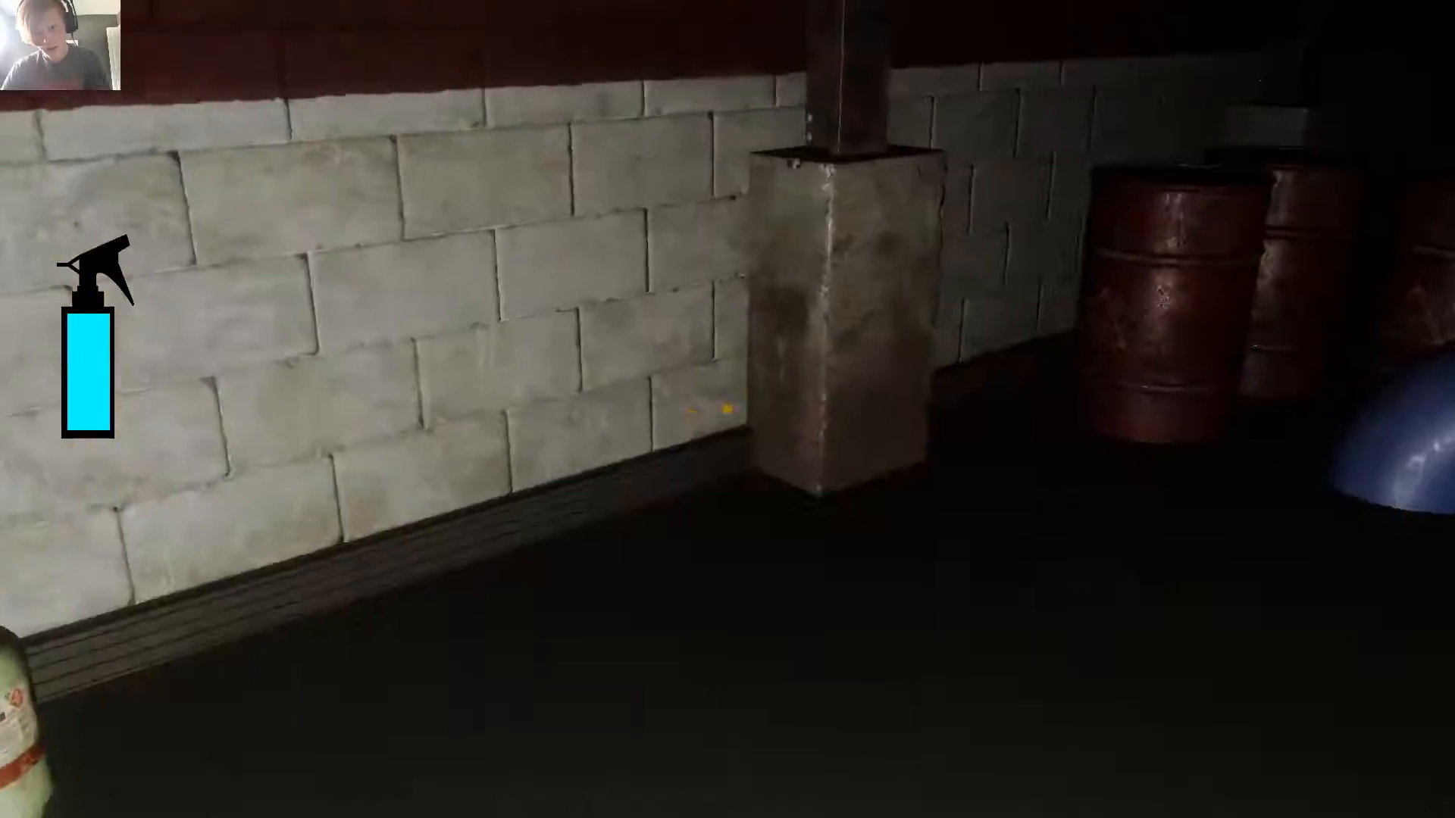
mouse_move(728, 409)
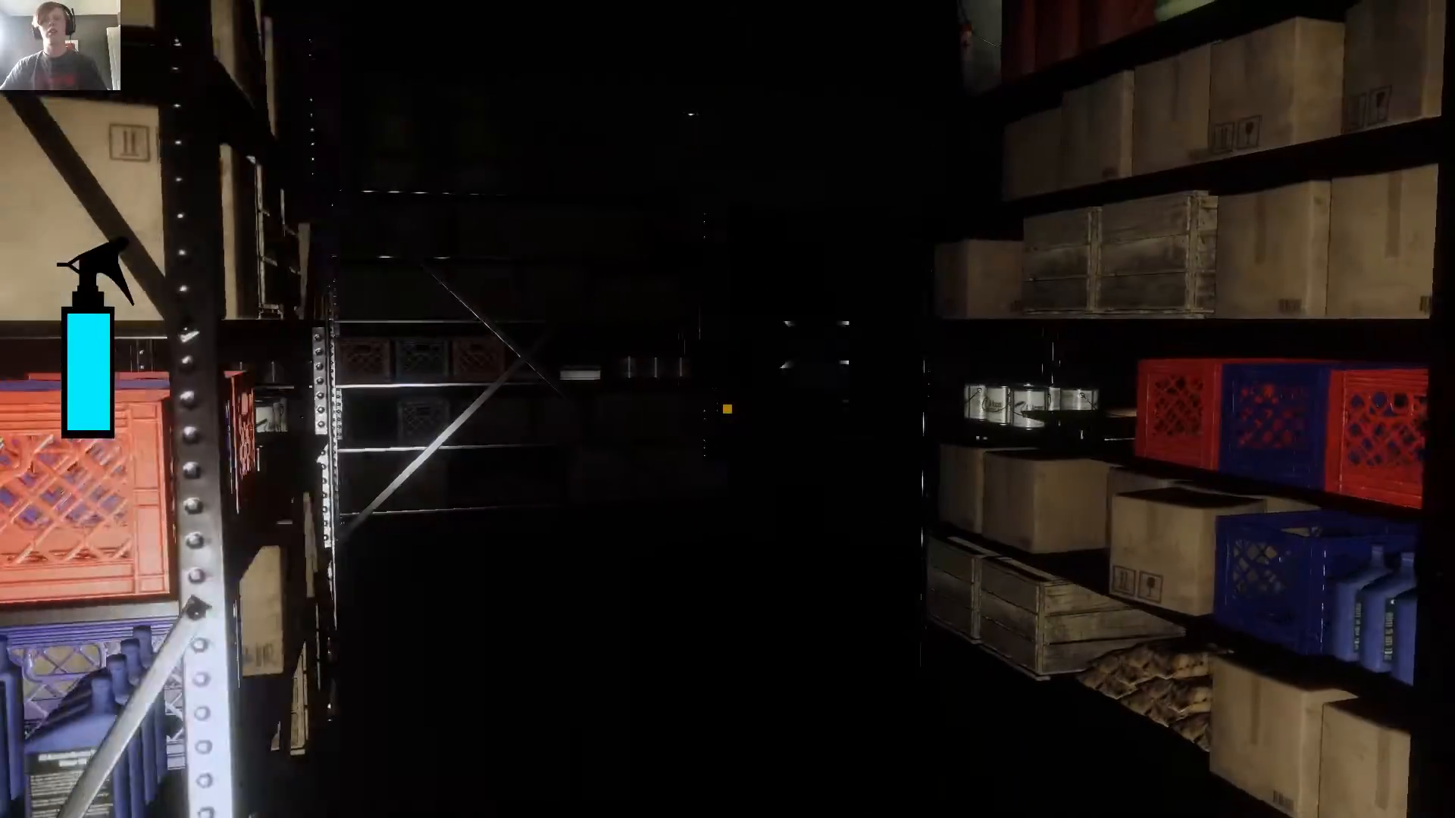
mouse_move(728, 409)
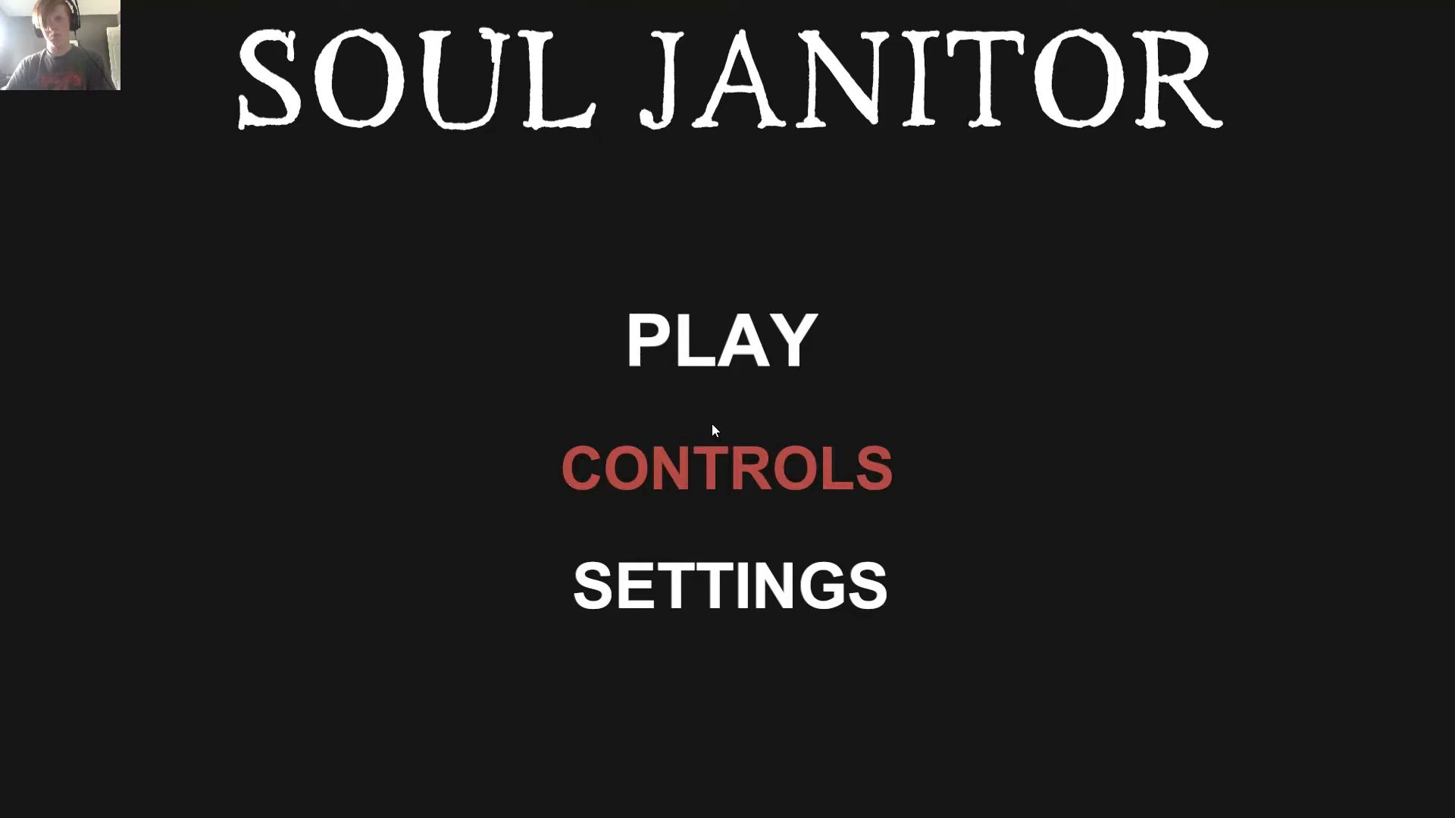
- Resume play from the title menu, returning to the shelf-lined aisle
left_click(718, 336)
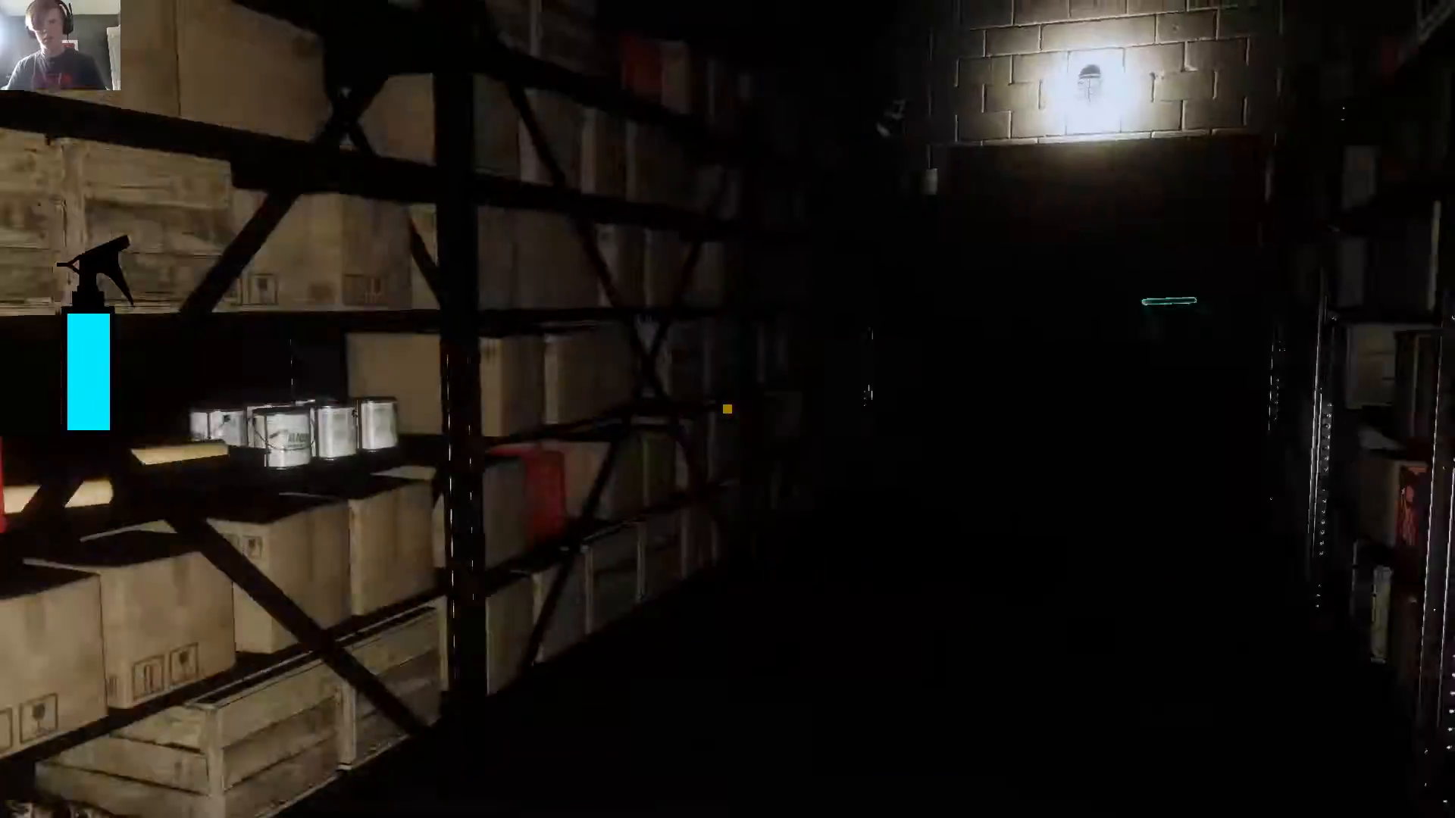
mouse_move(728, 409)
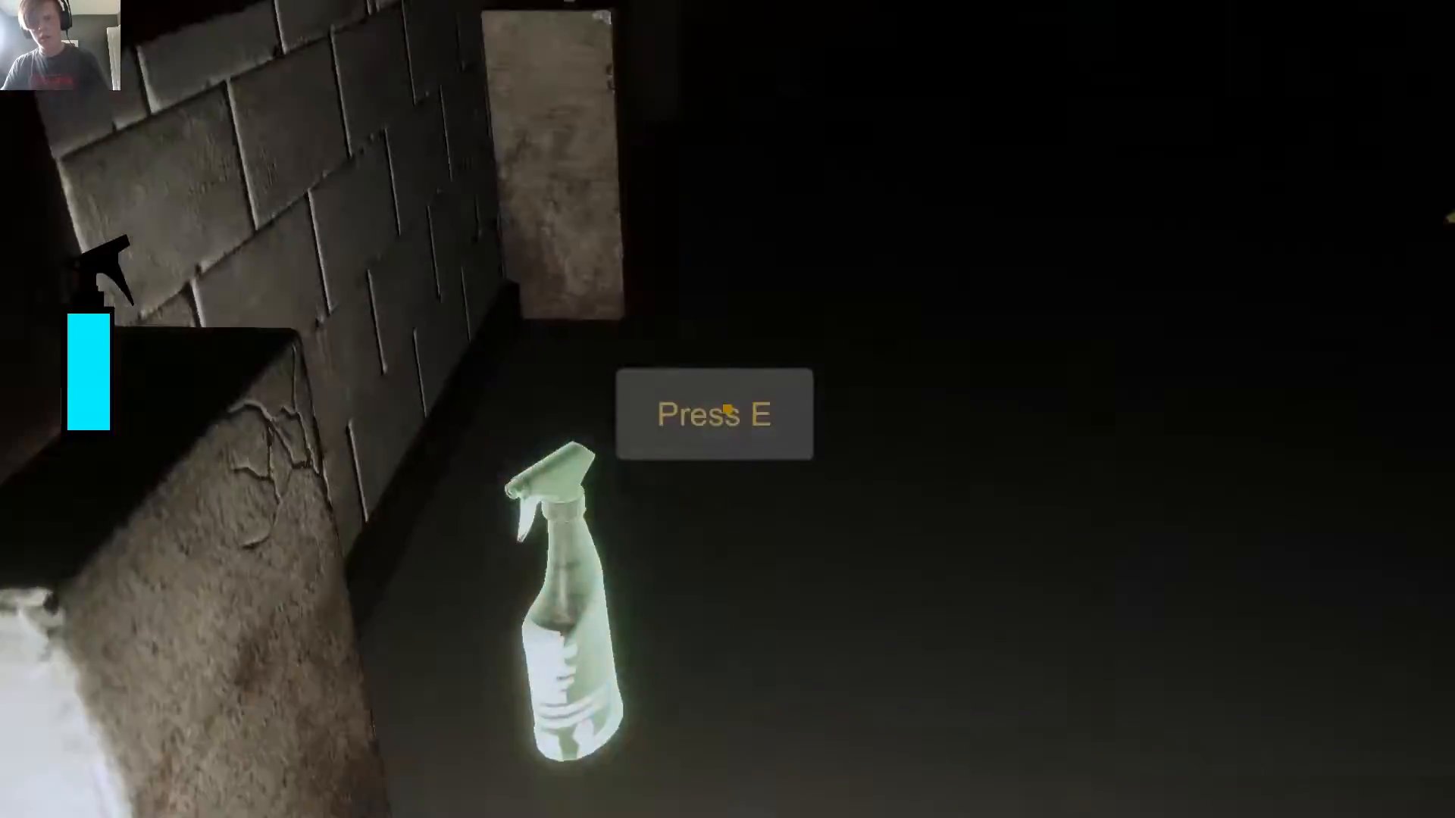
- Interact while exploring the crate storage area toward the glowing orange bottle
key("e")
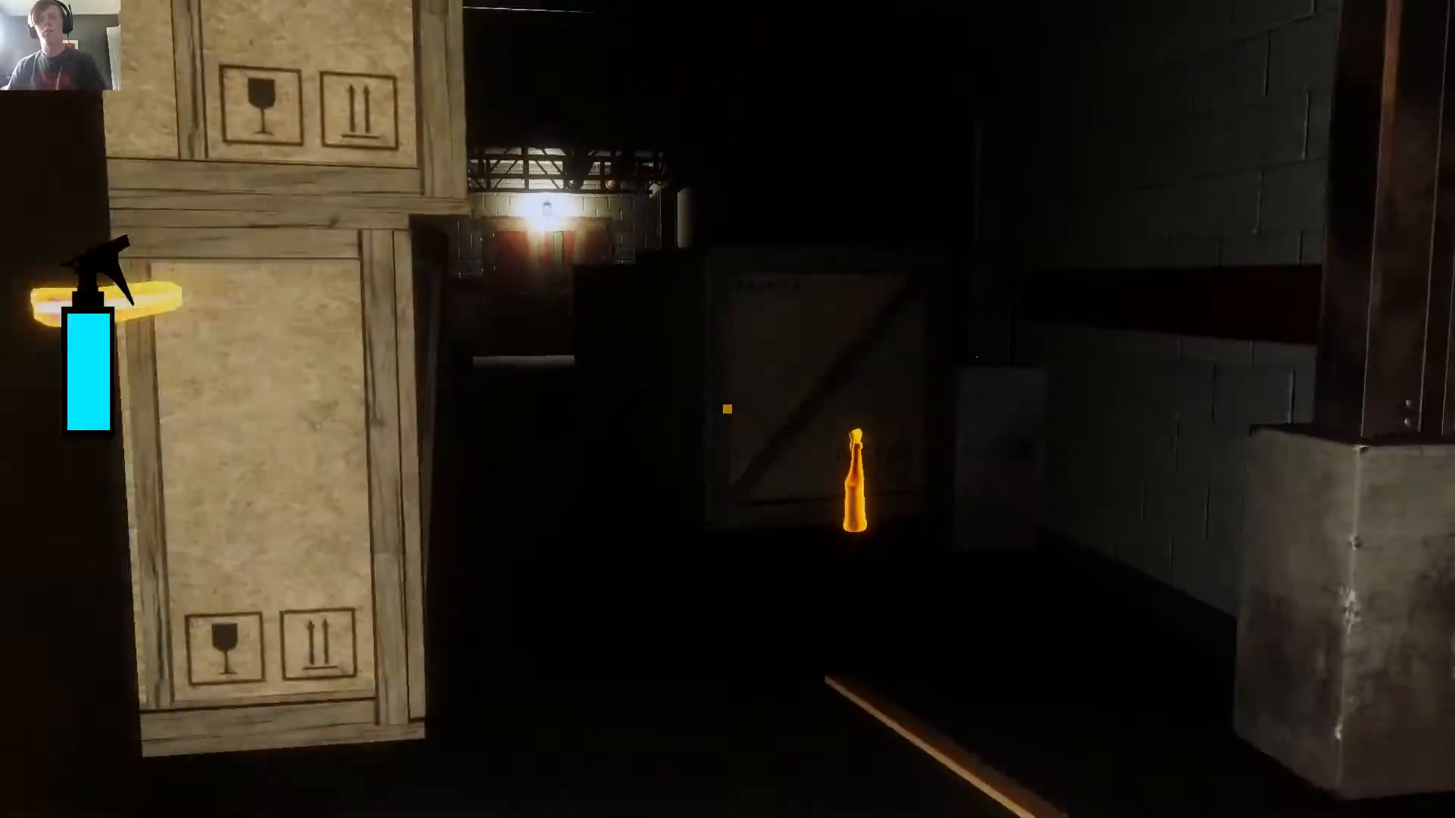
mouse_move(727, 409)
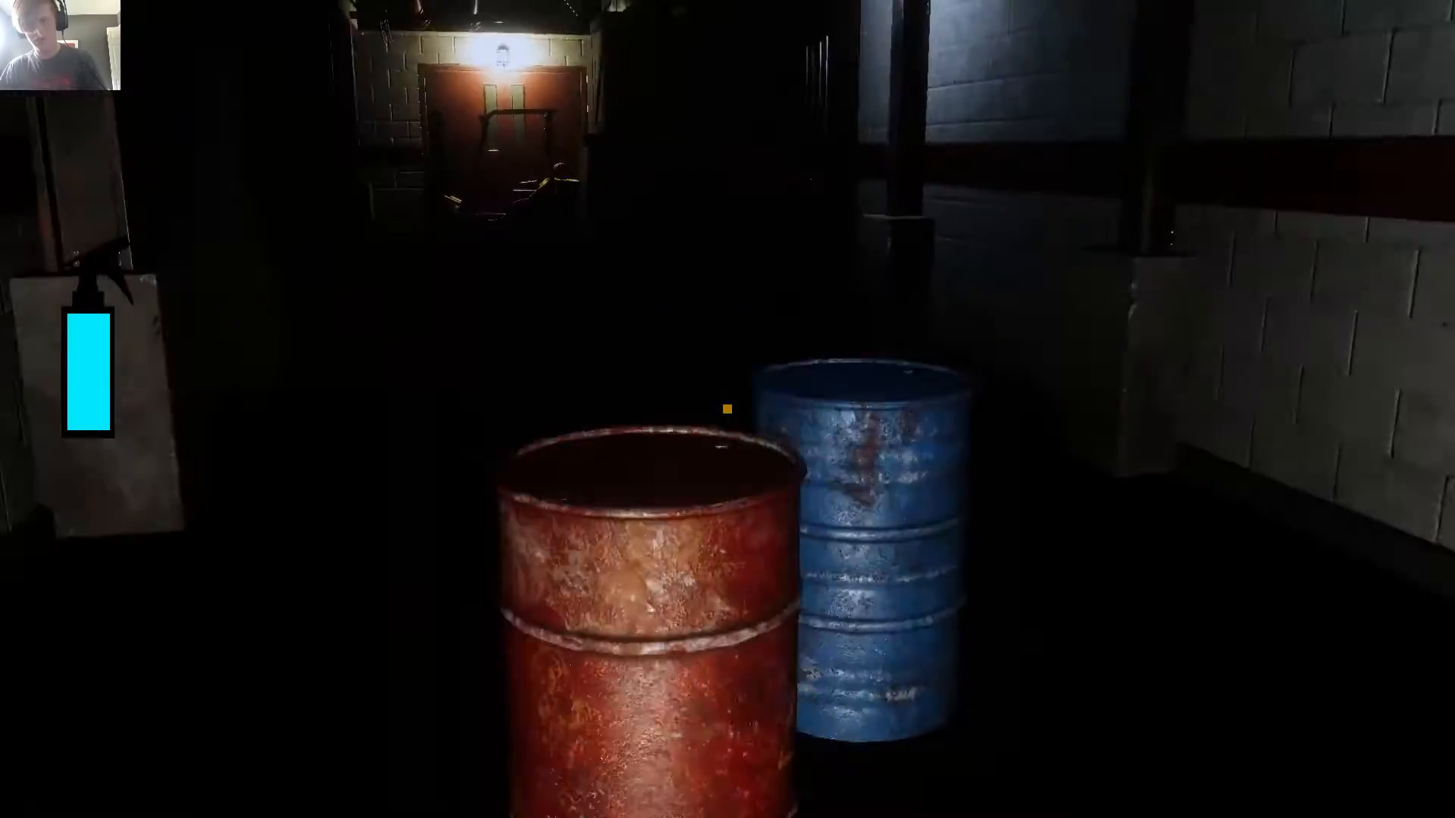
- Walk forward through the brick tunnel into the rocky cave passage
scroll("right", 3)
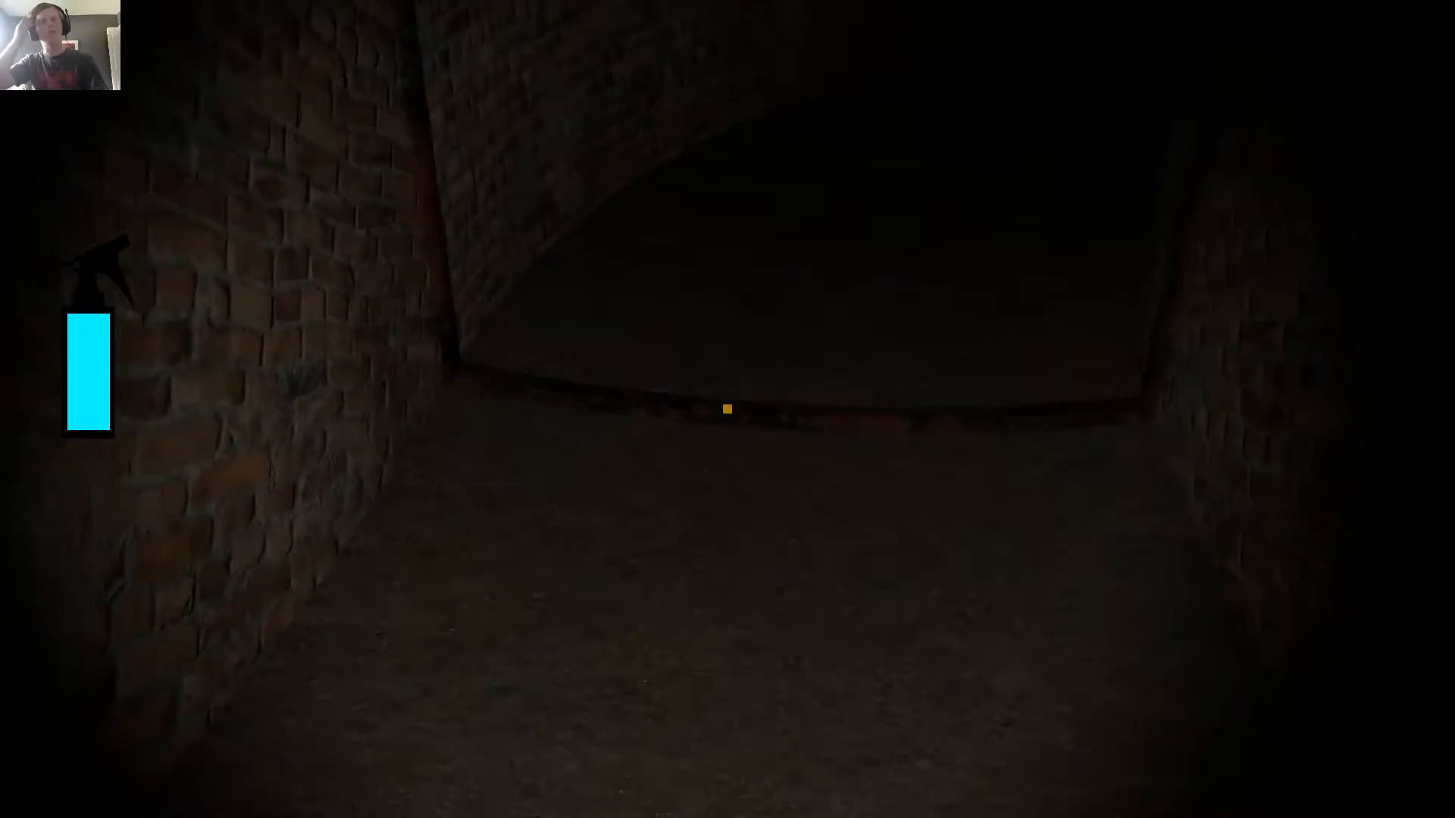
key("w")
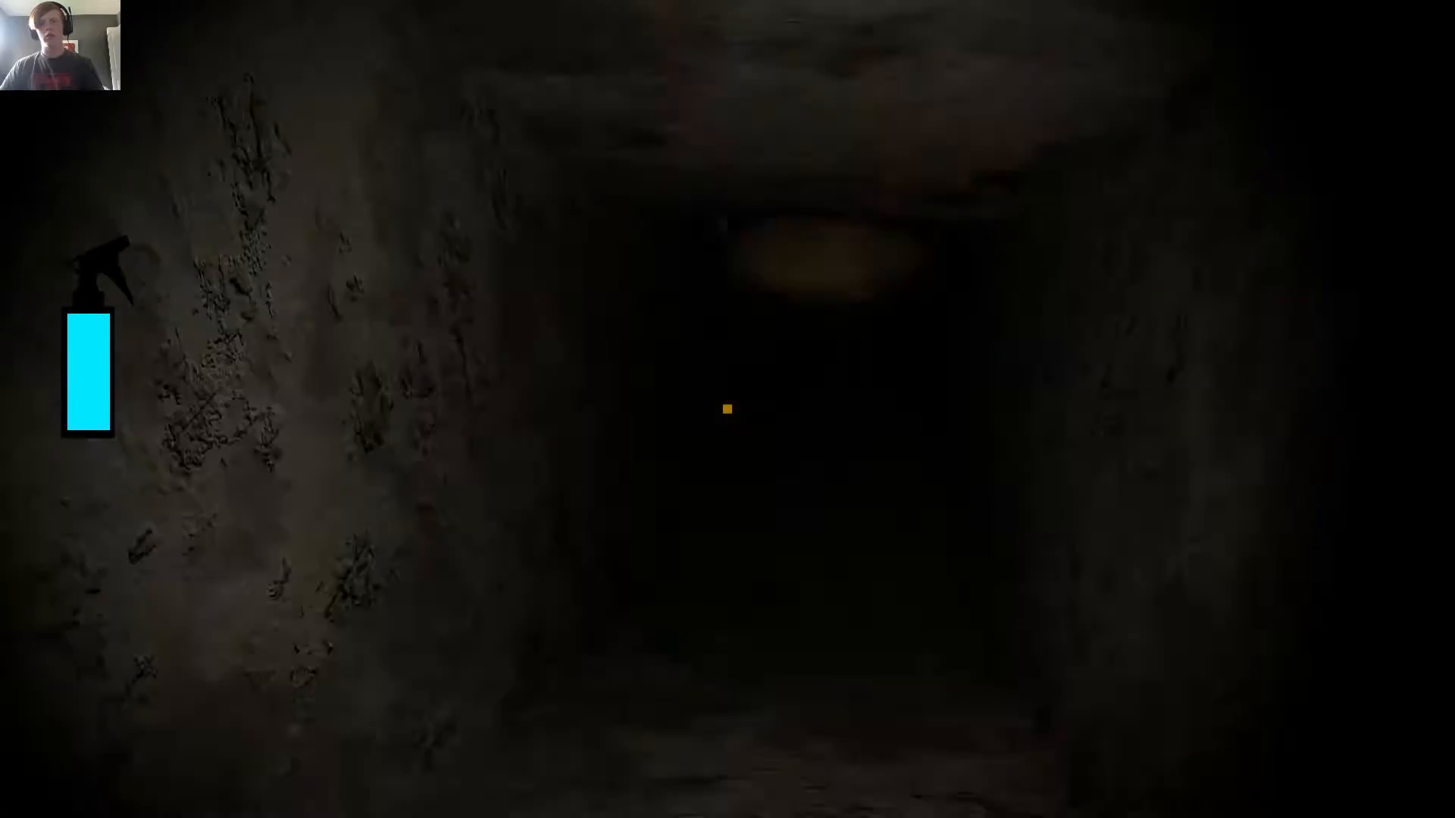
mouse_move(727, 409)
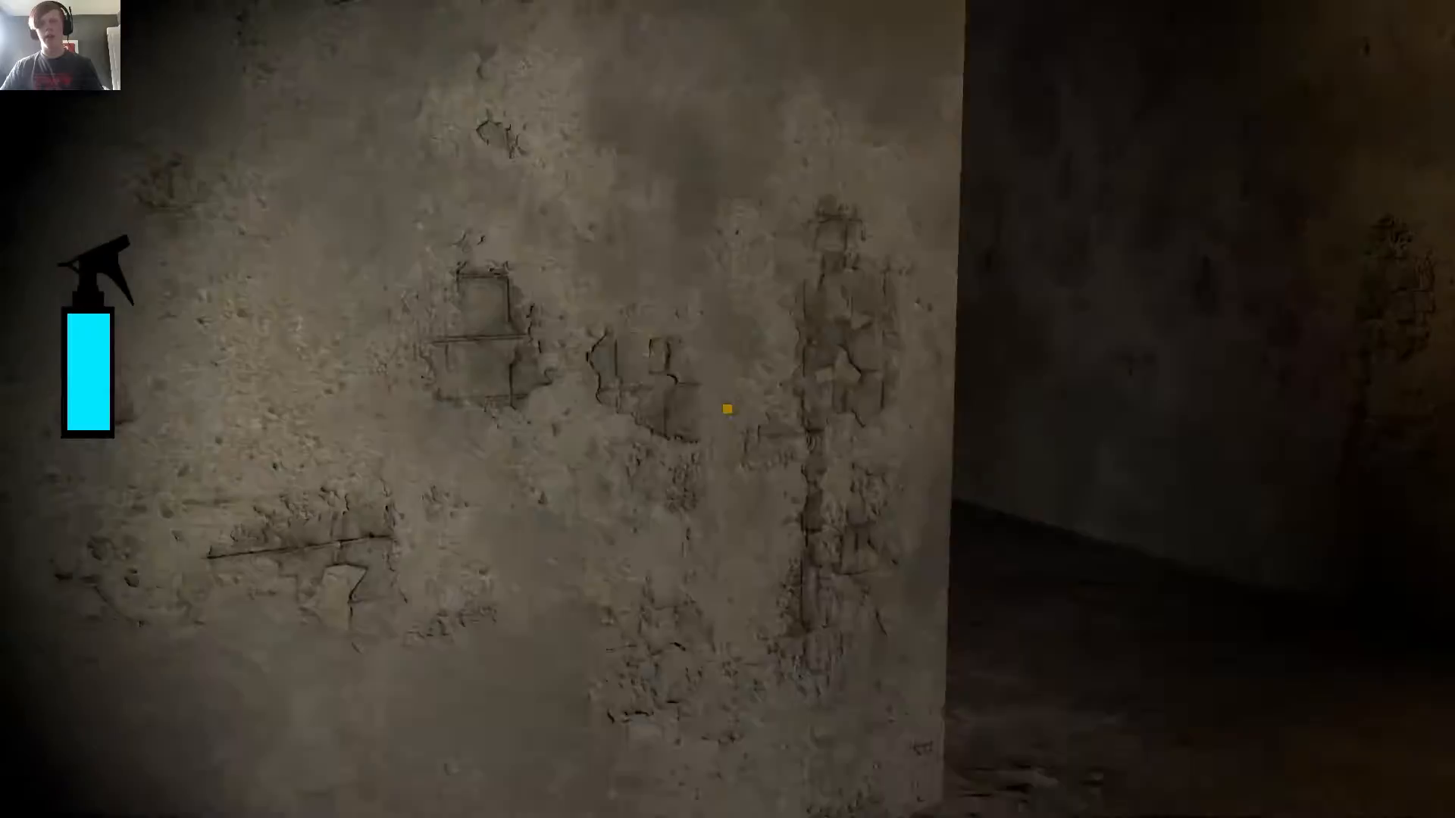
mouse_move(728, 409)
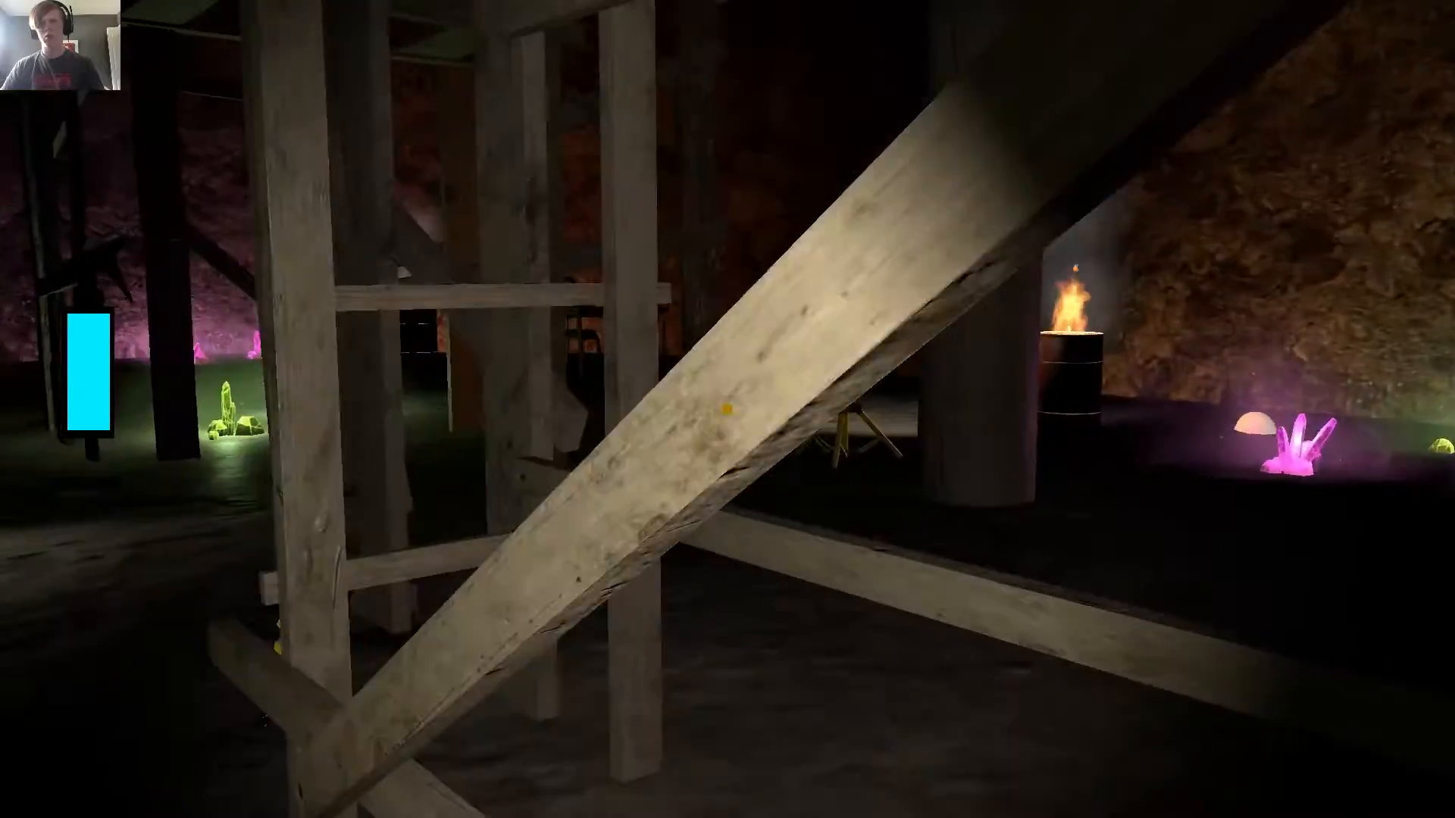
mouse_move(728, 409)
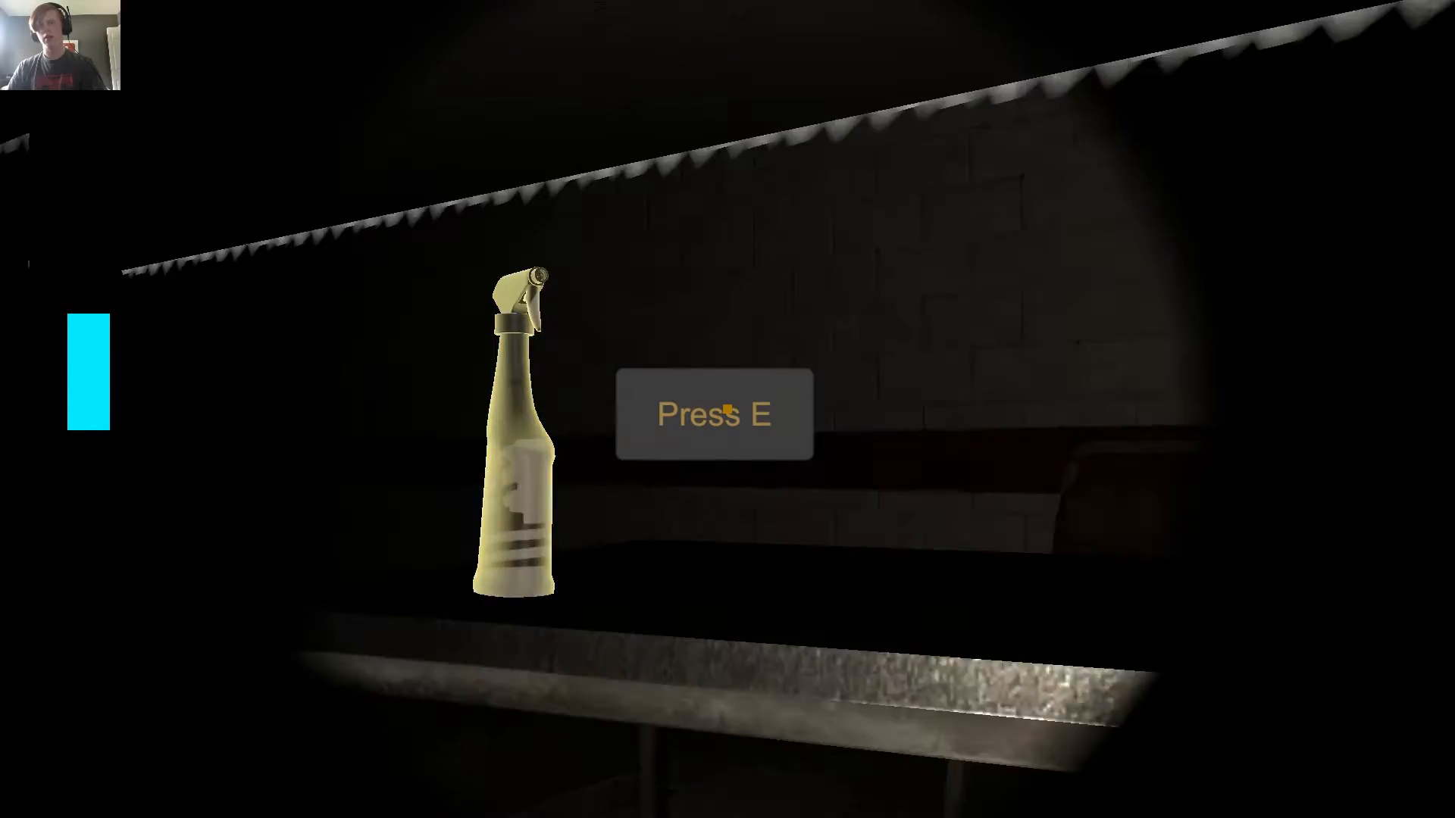
- Grab the spray bottle from the counter and enter the computer desk room
key("e")
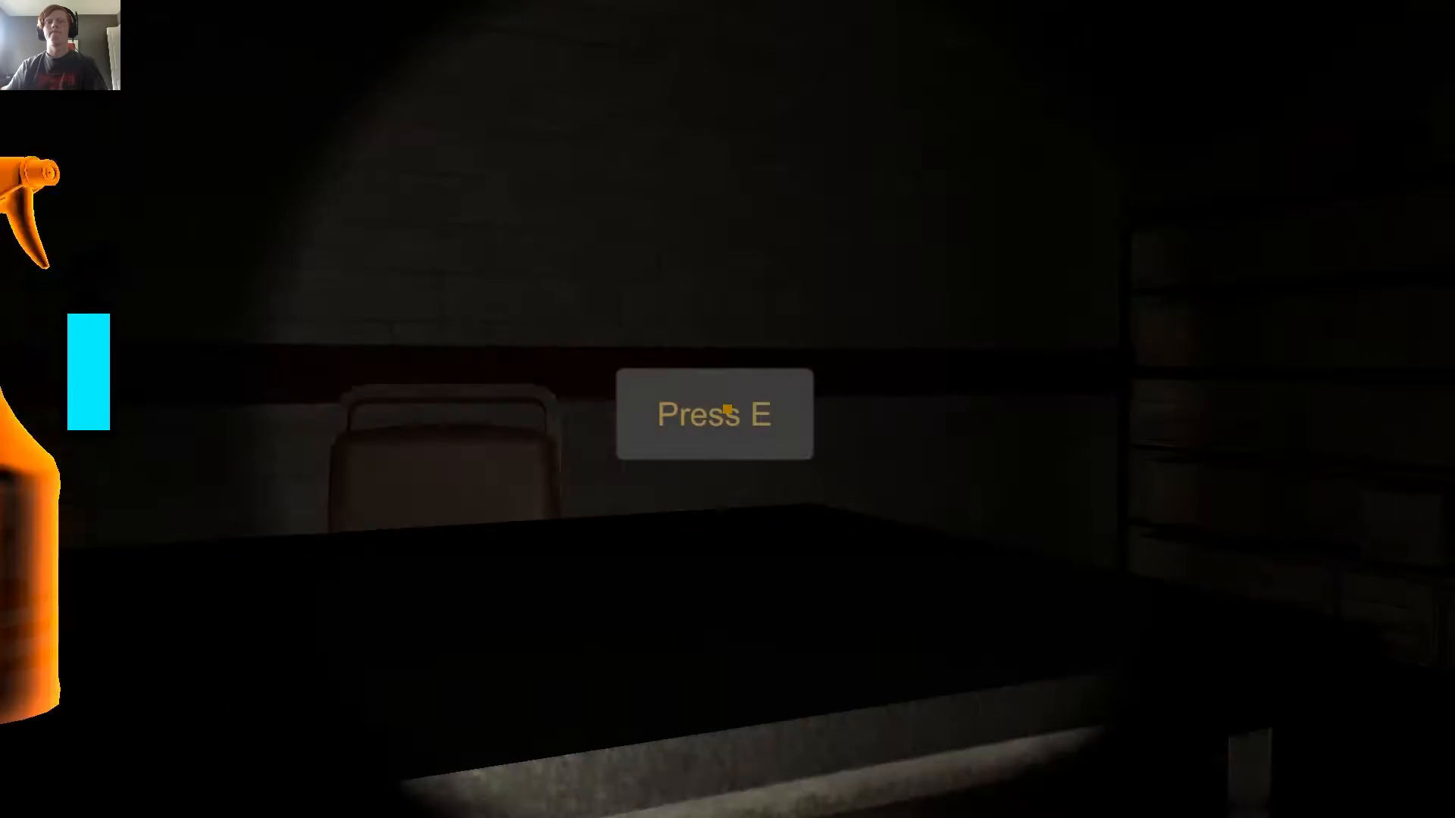
key("e")
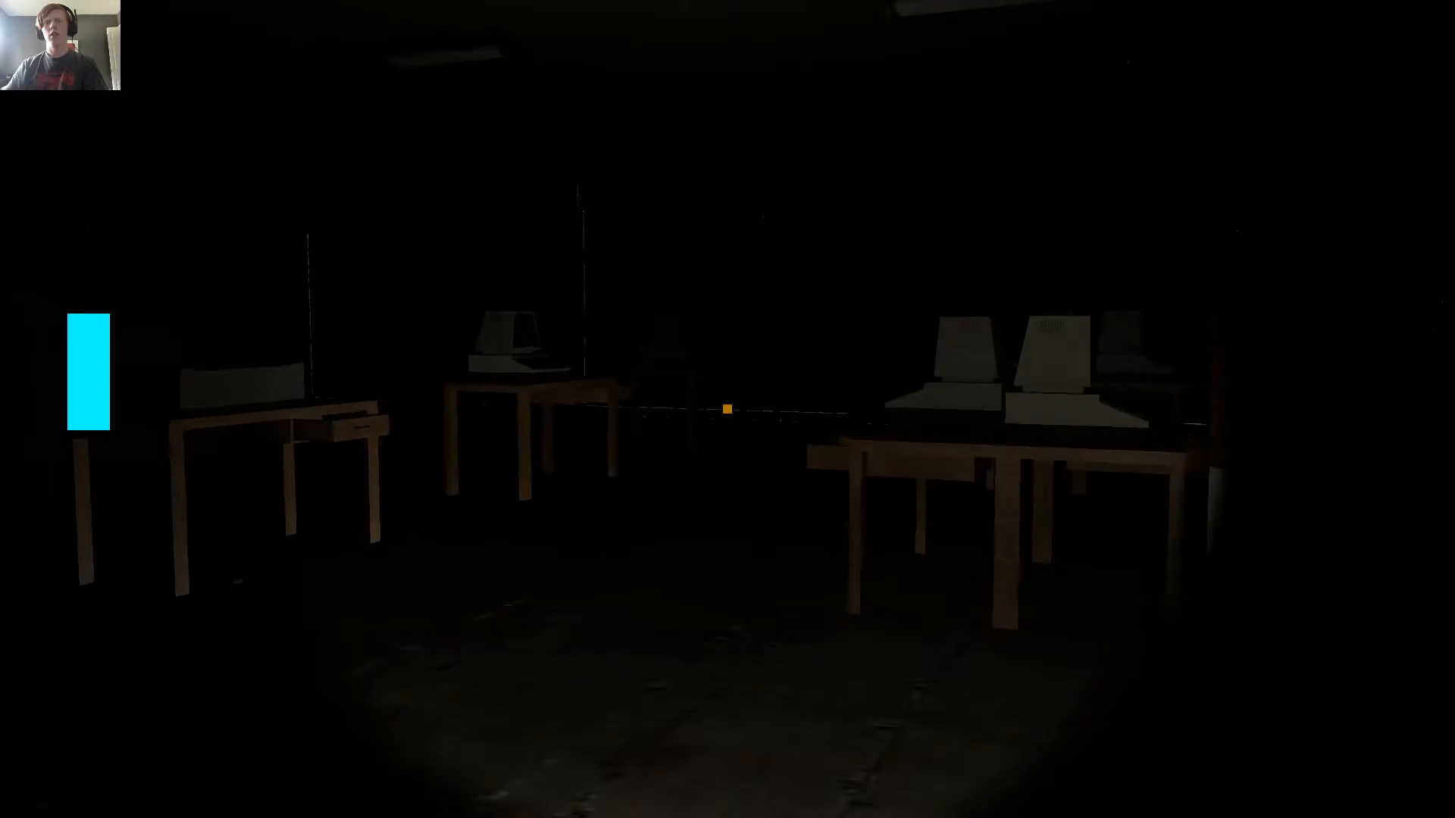
mouse_move(728, 409)
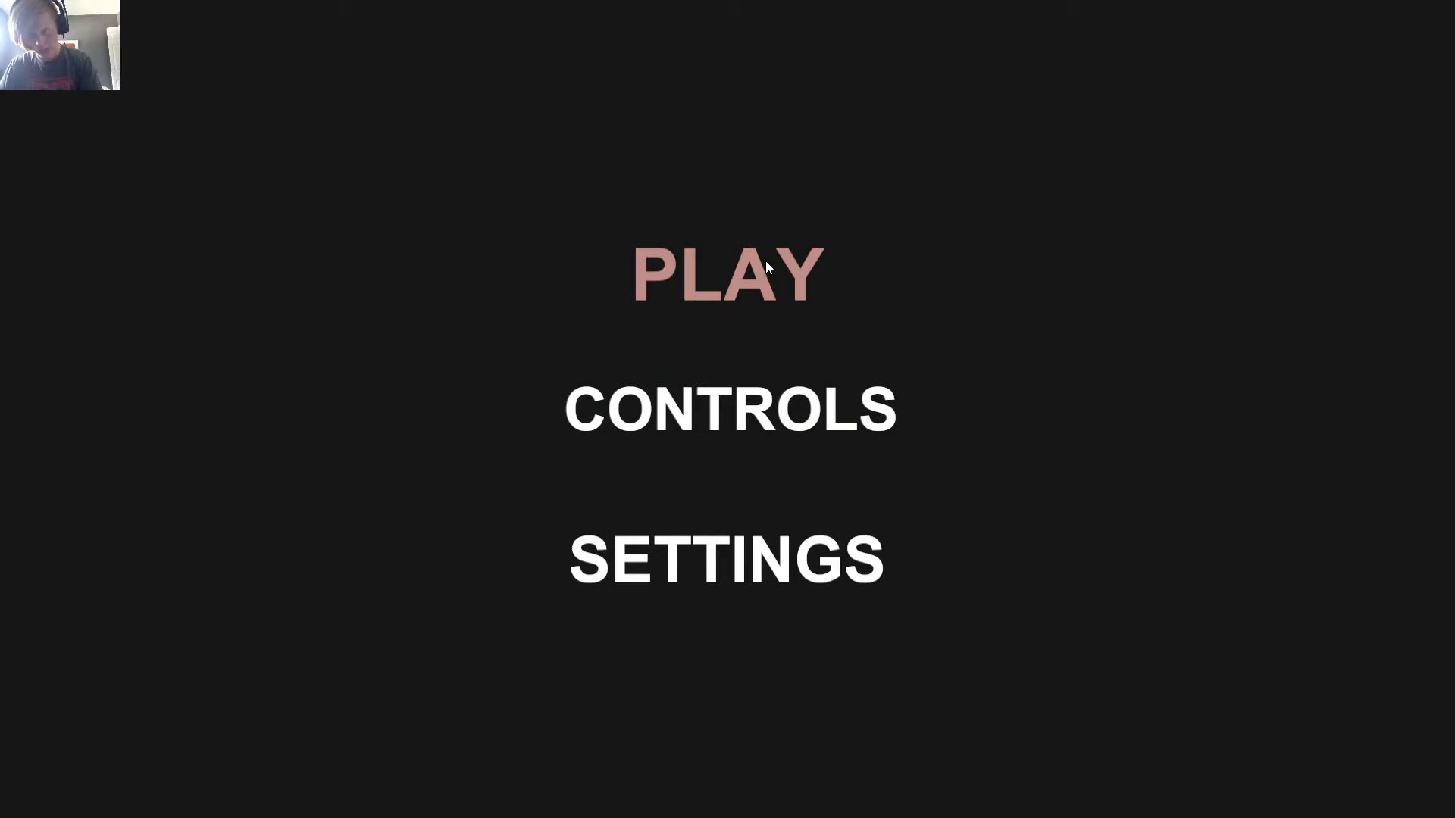
- Open the controls screen listing move, jump, shoot and interact
left_click(727, 273)
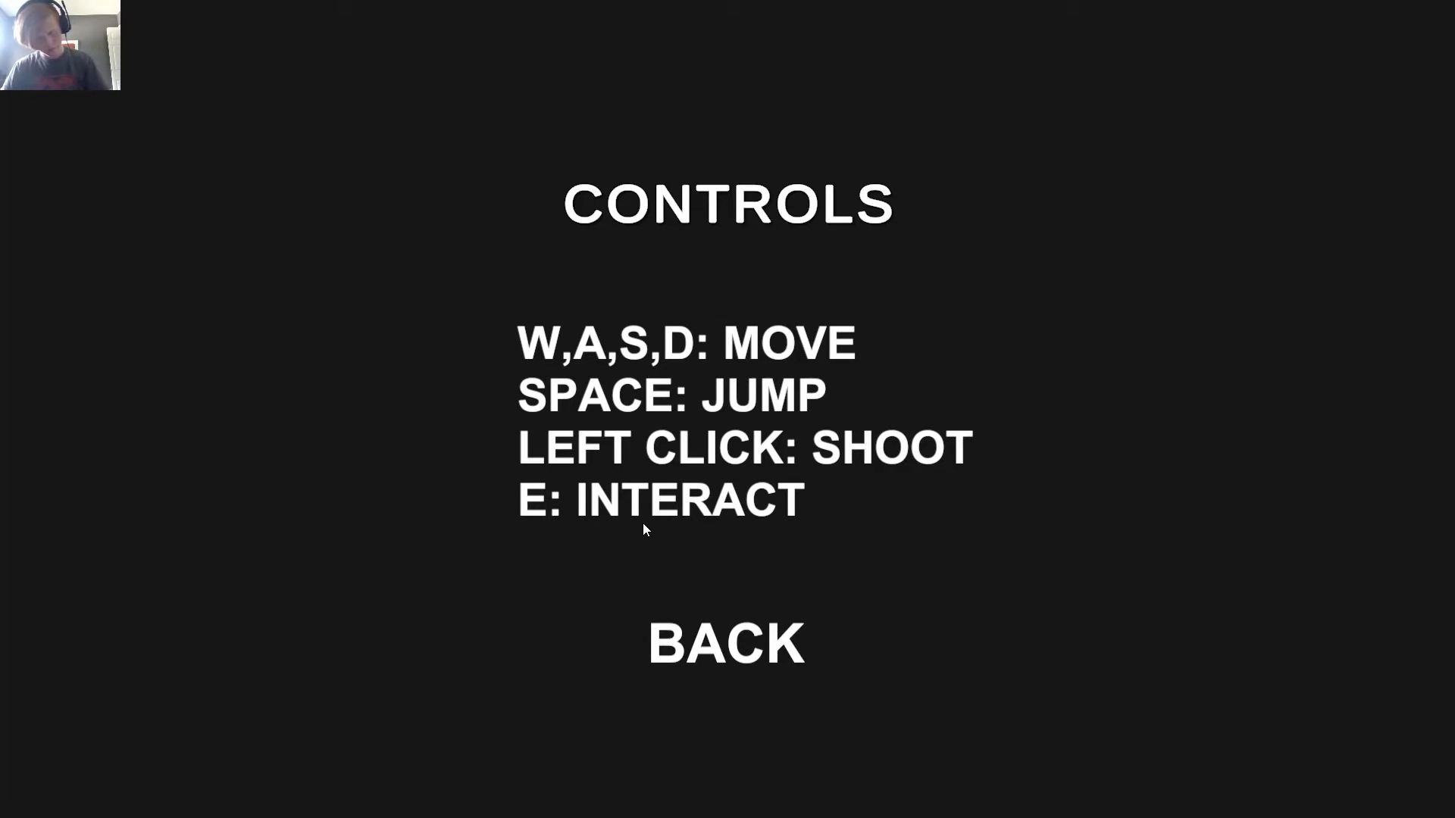
left_click(726, 643)
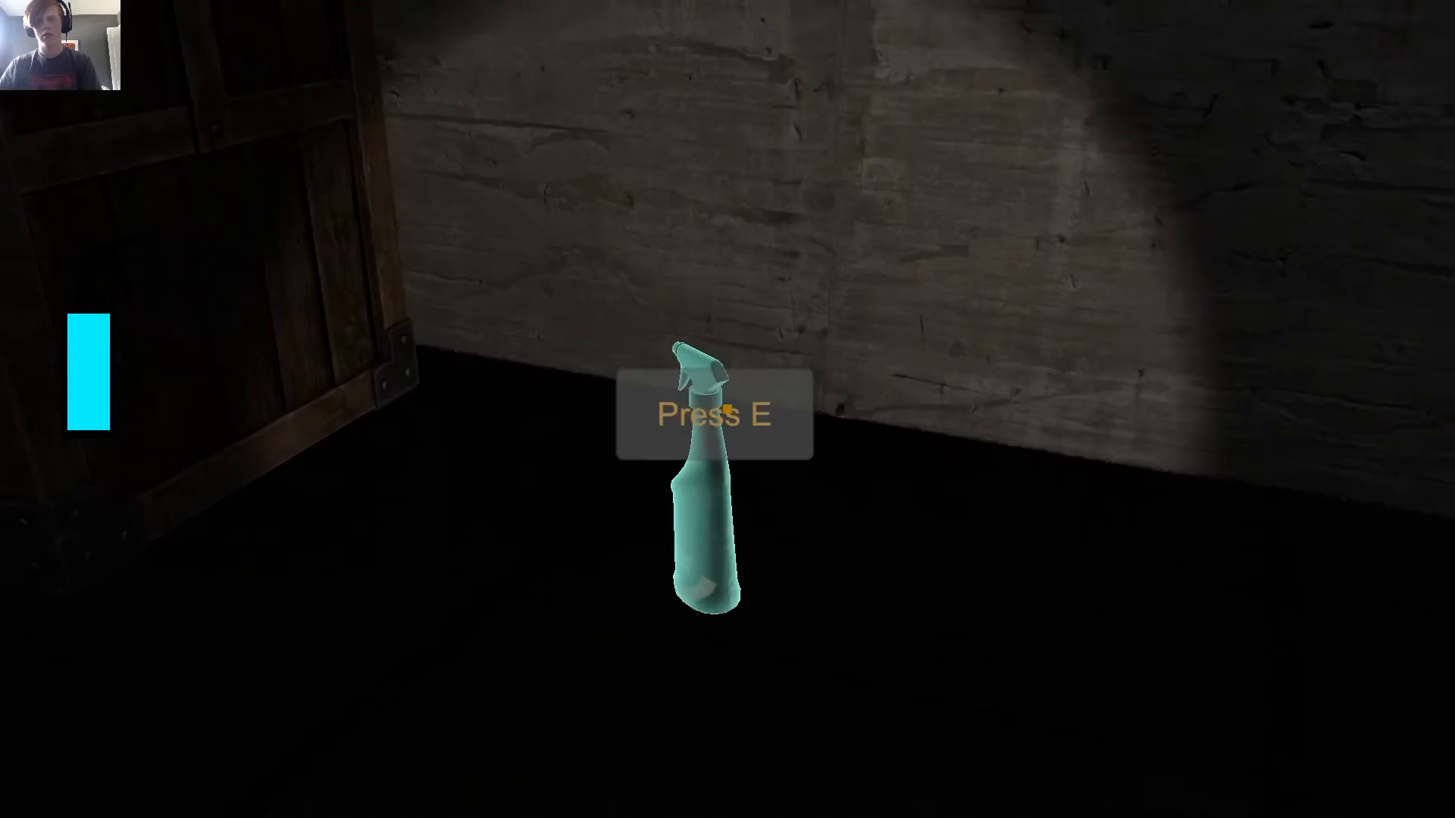
- Pick up the spray bottle by the wall, refilling the gauge
key("e")
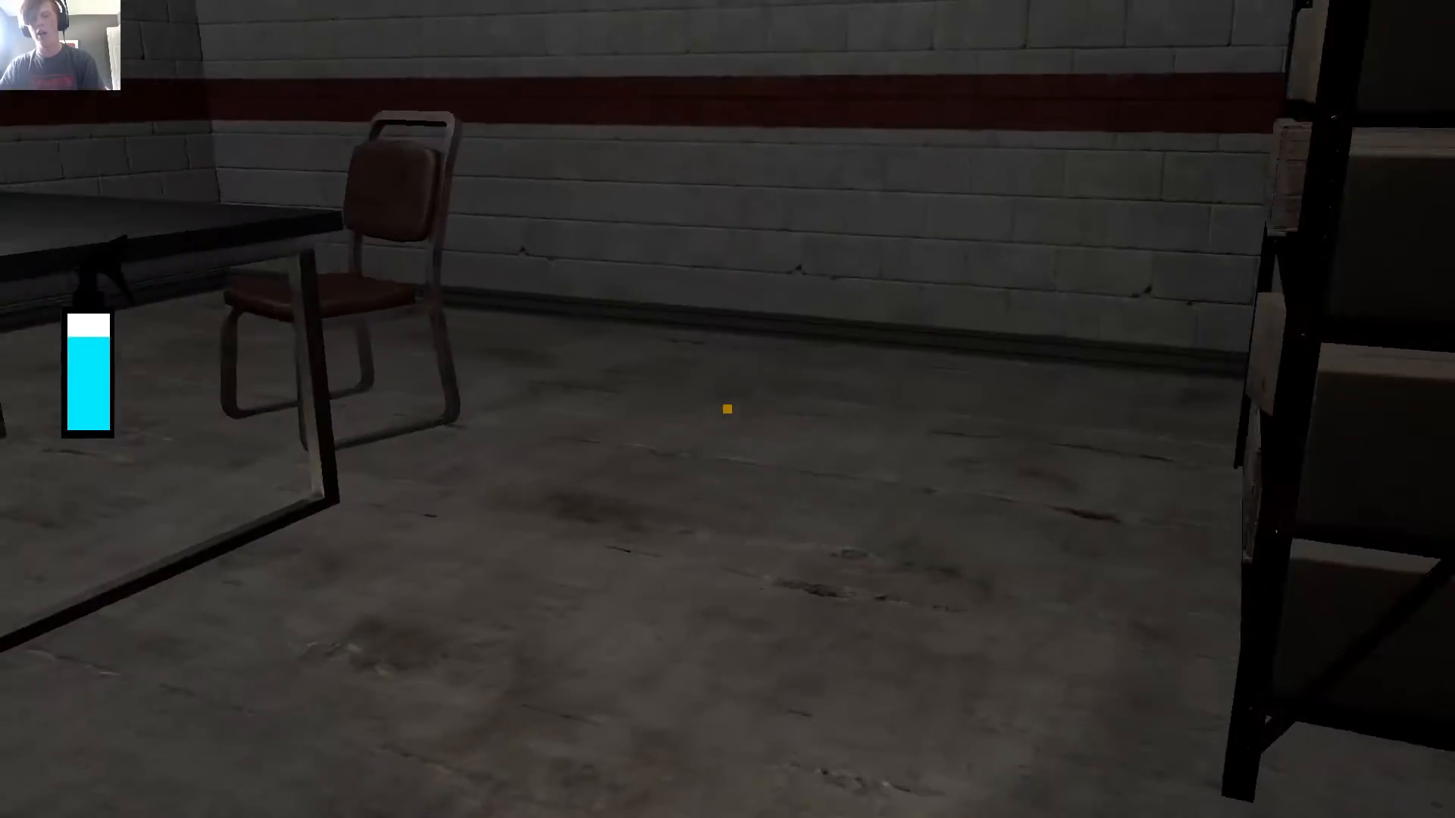
mouse_move(727, 409)
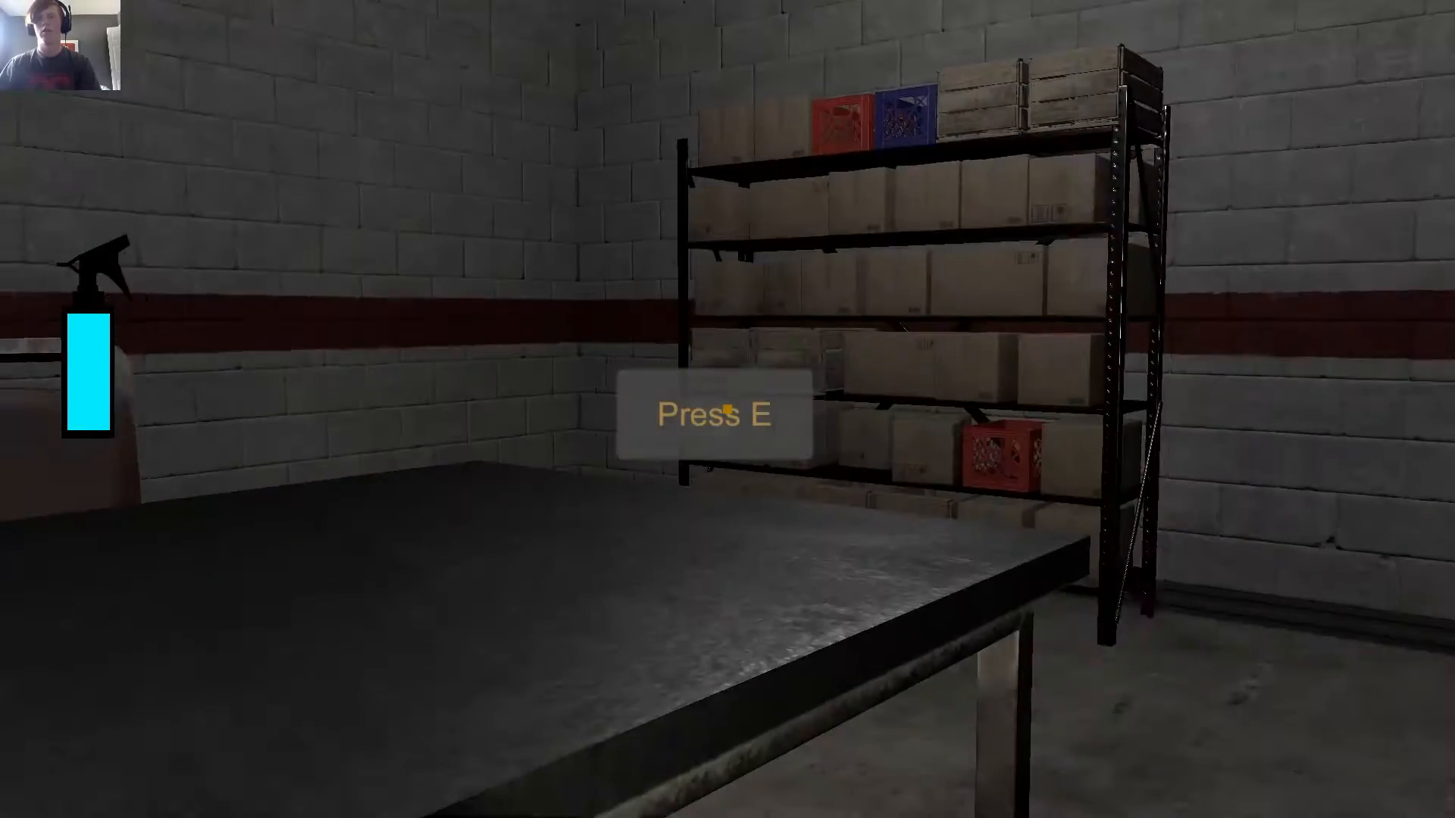
mouse_move(727, 409)
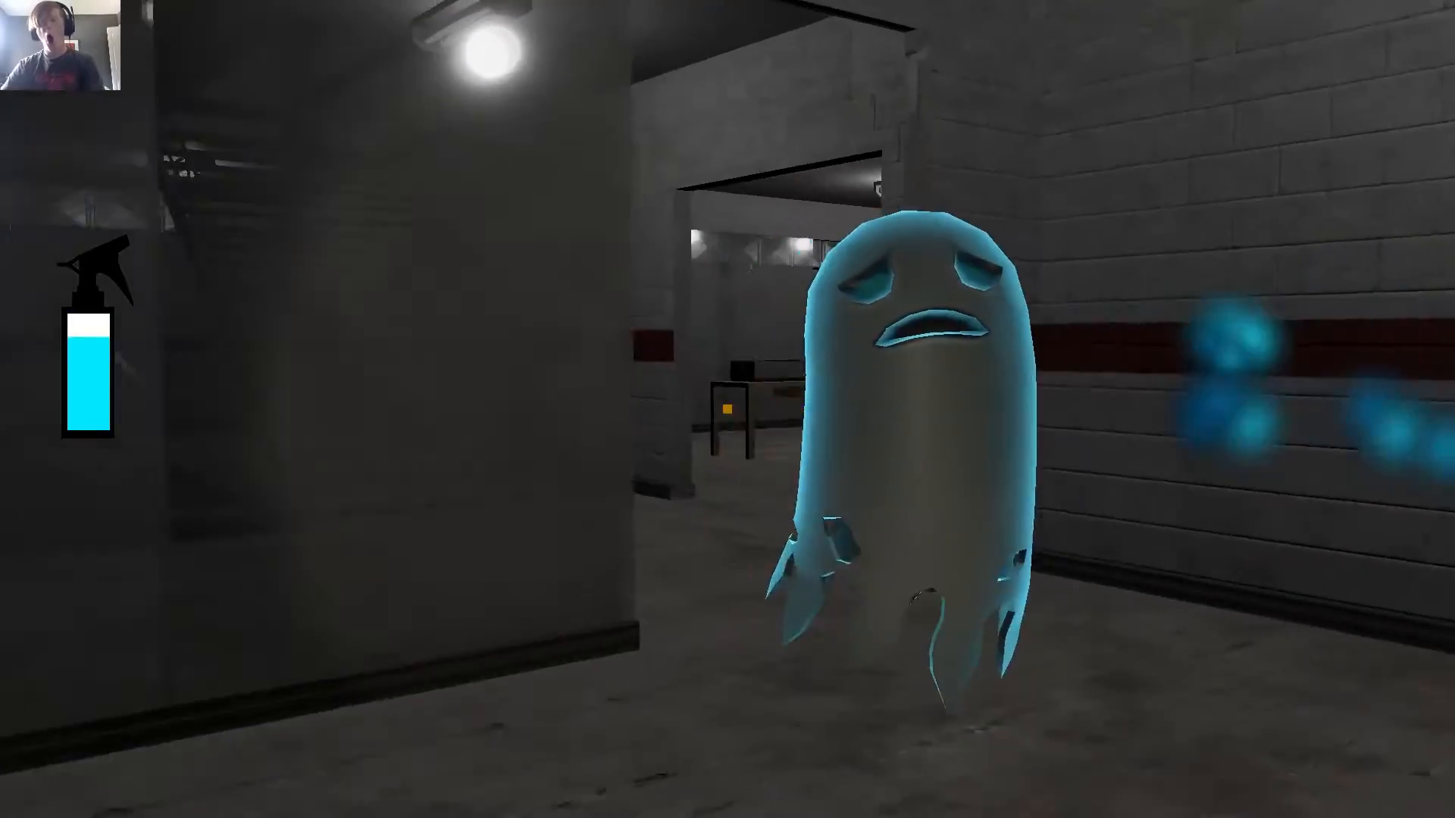
- Spray the crying ghost with water until the gauge empties
left_click(727, 409)
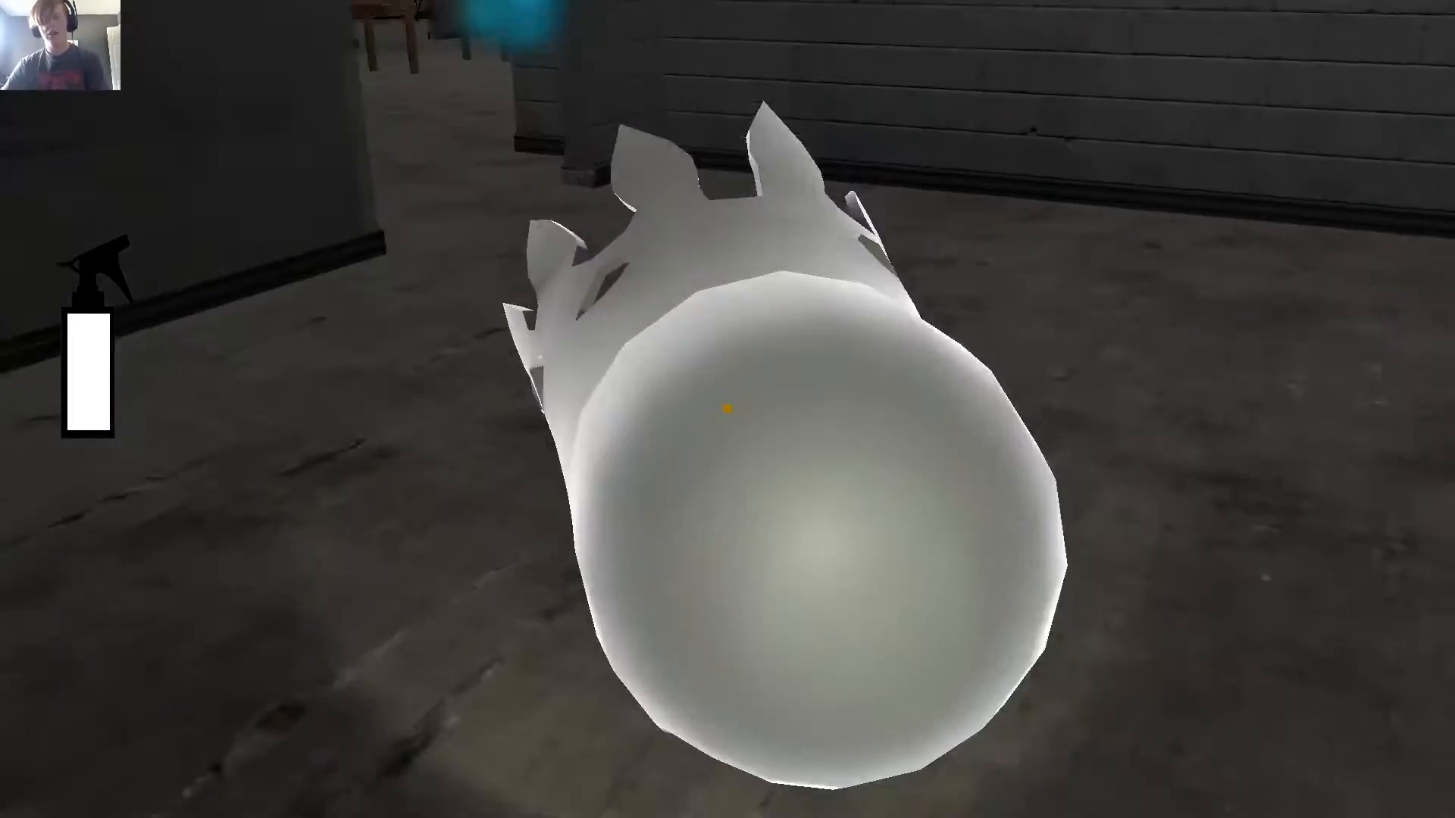